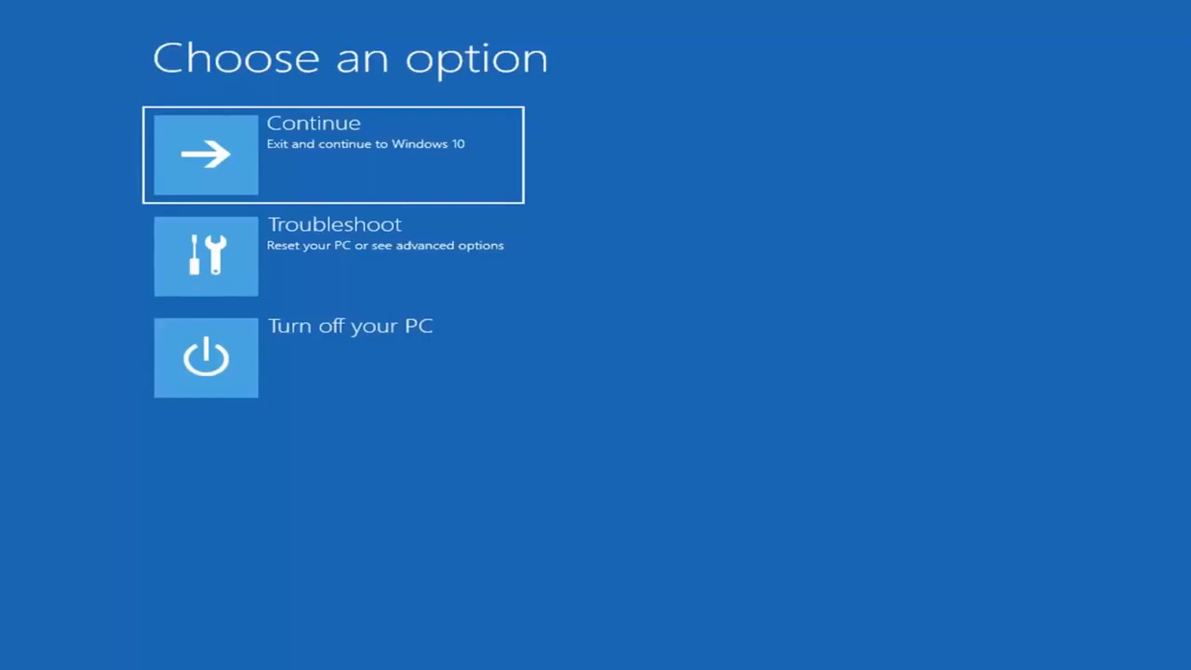
mouse_move(1050, 610)
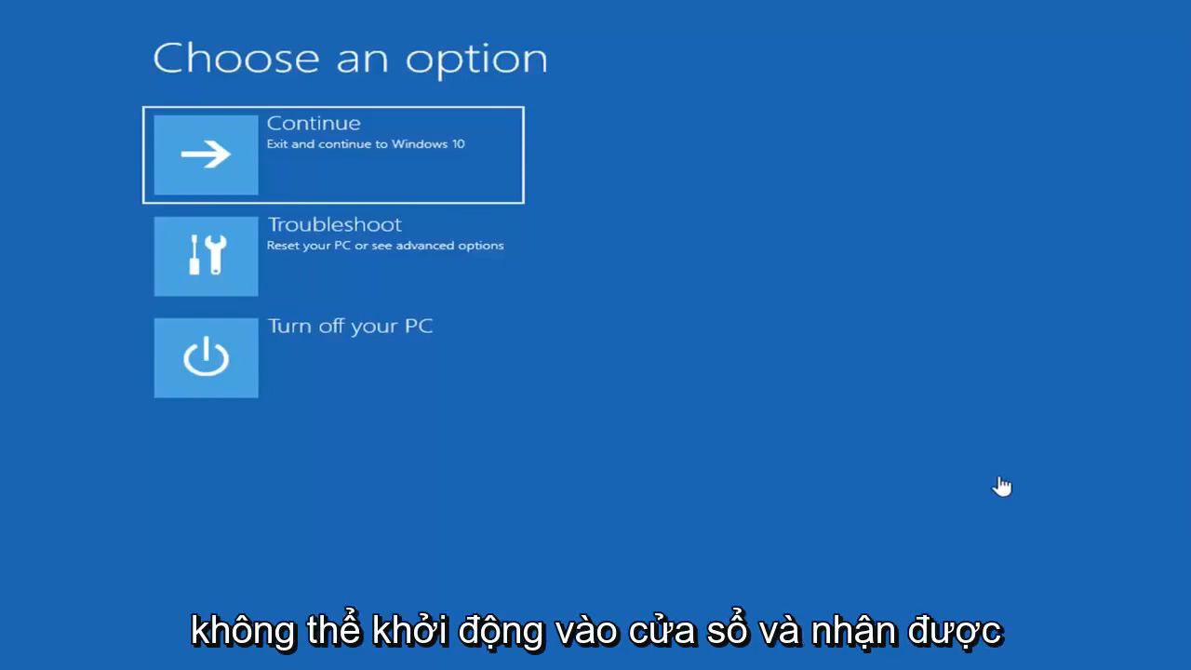
mouse_move(883, 199)
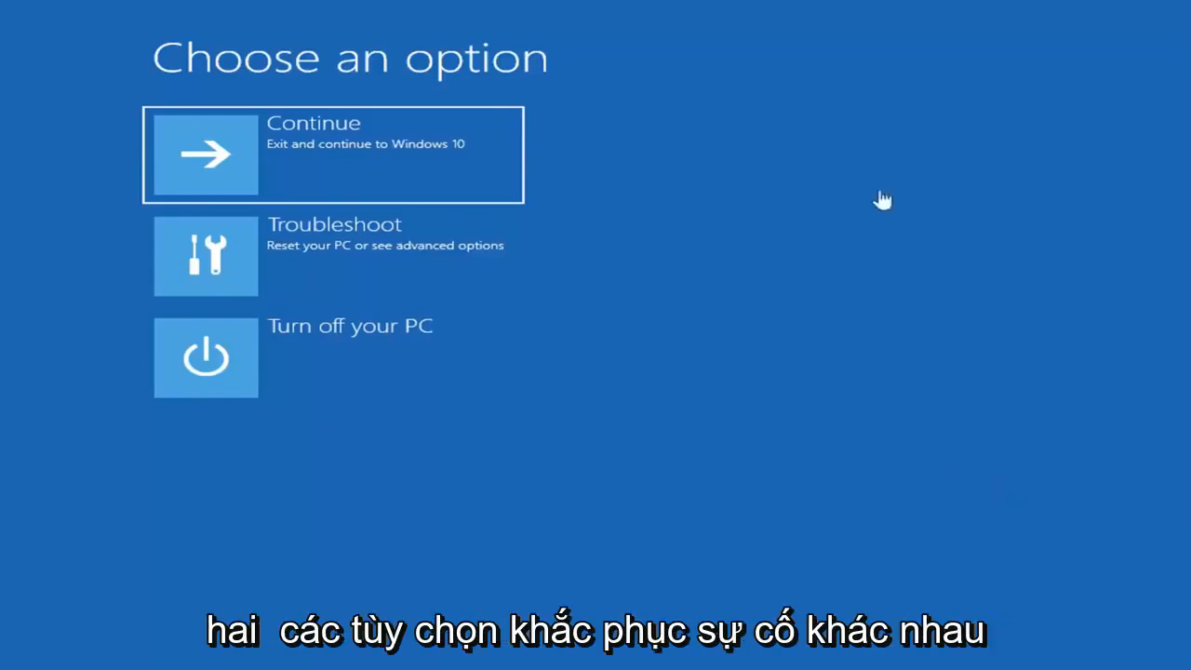
mouse_move(654, 242)
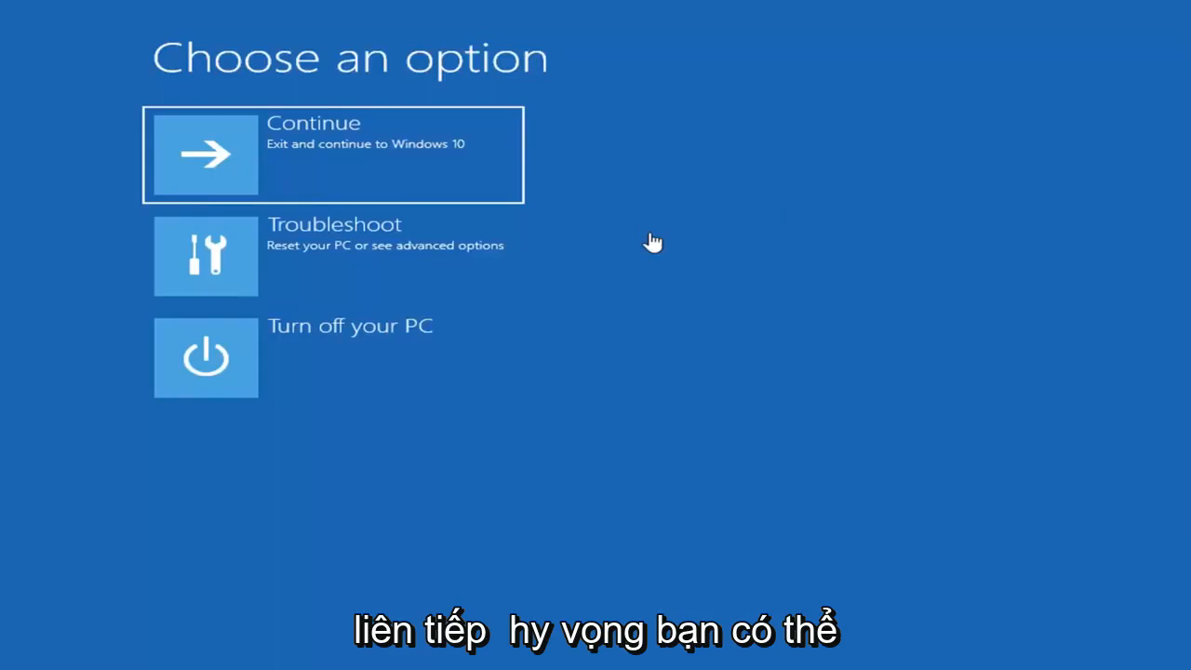
mouse_move(491, 443)
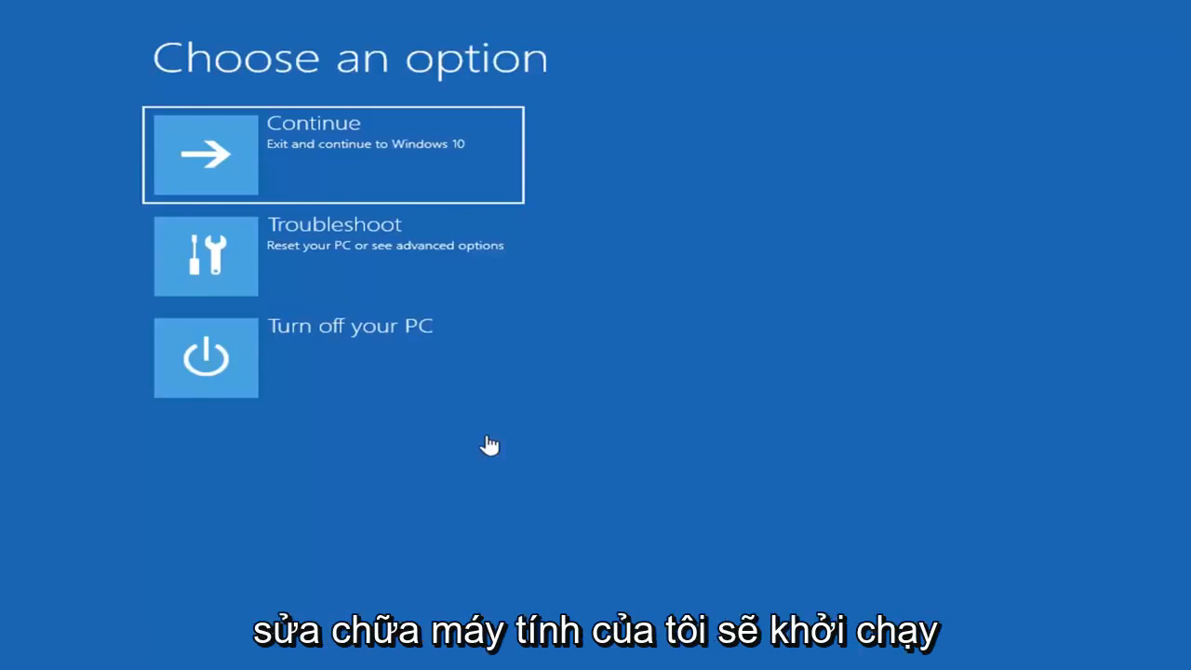
mouse_move(417, 34)
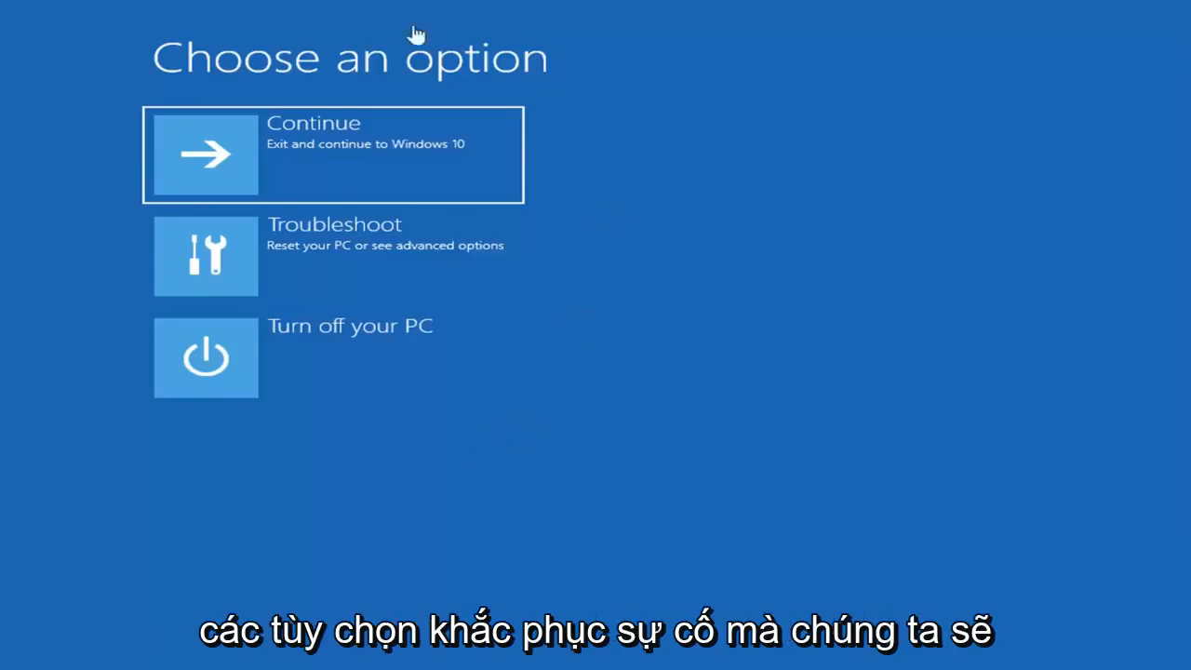
mouse_move(569, 487)
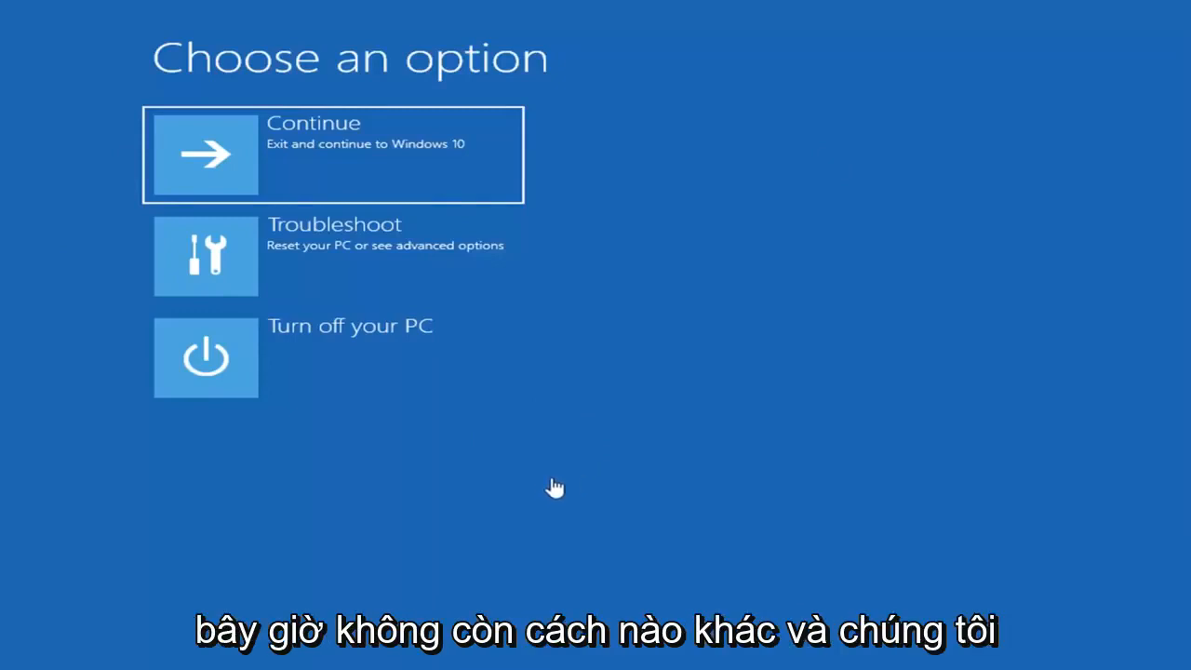
mouse_move(381, 73)
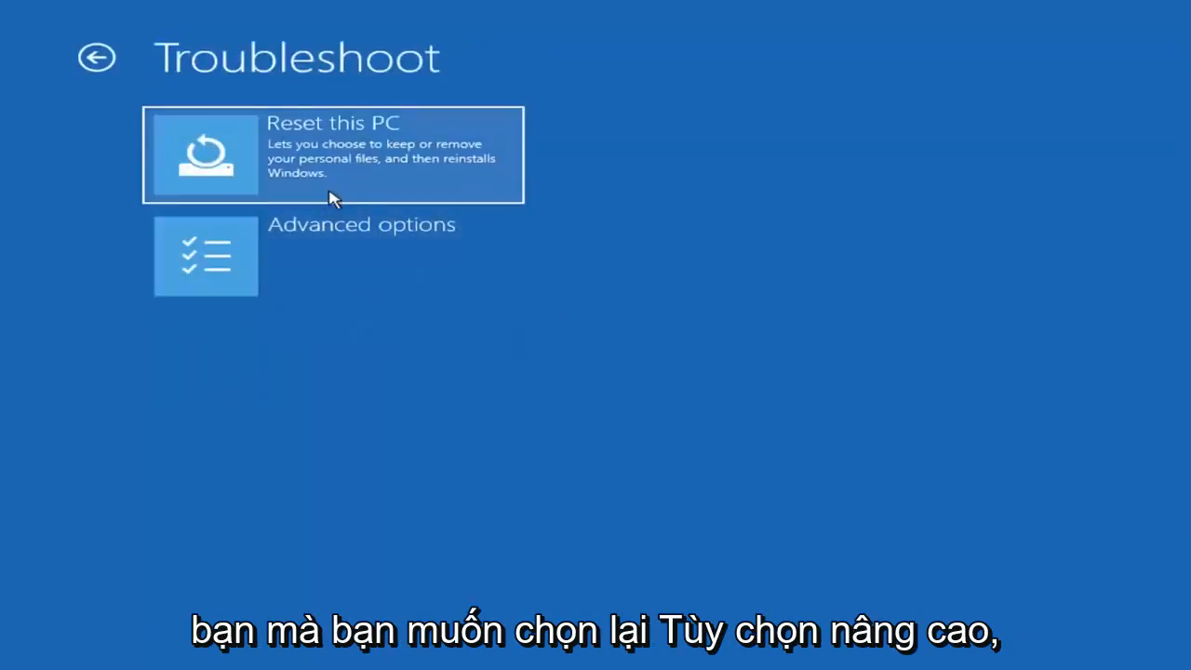
- Launch System Restore from the Advanced options recovery menu
click(204, 257)
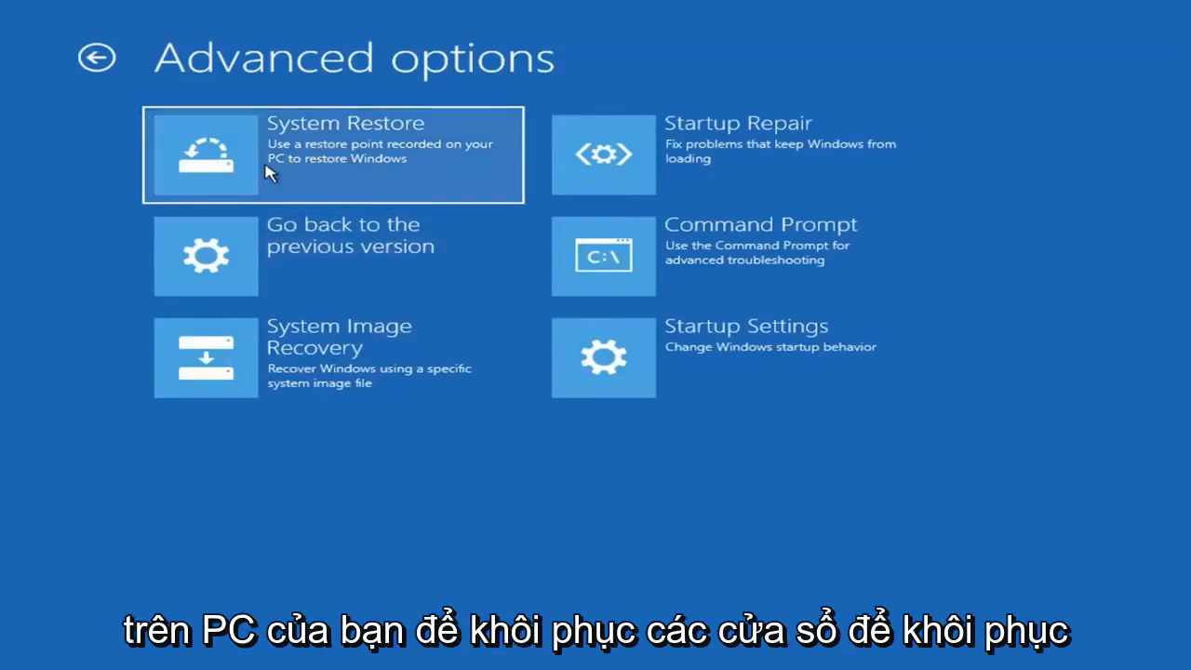
click(331, 155)
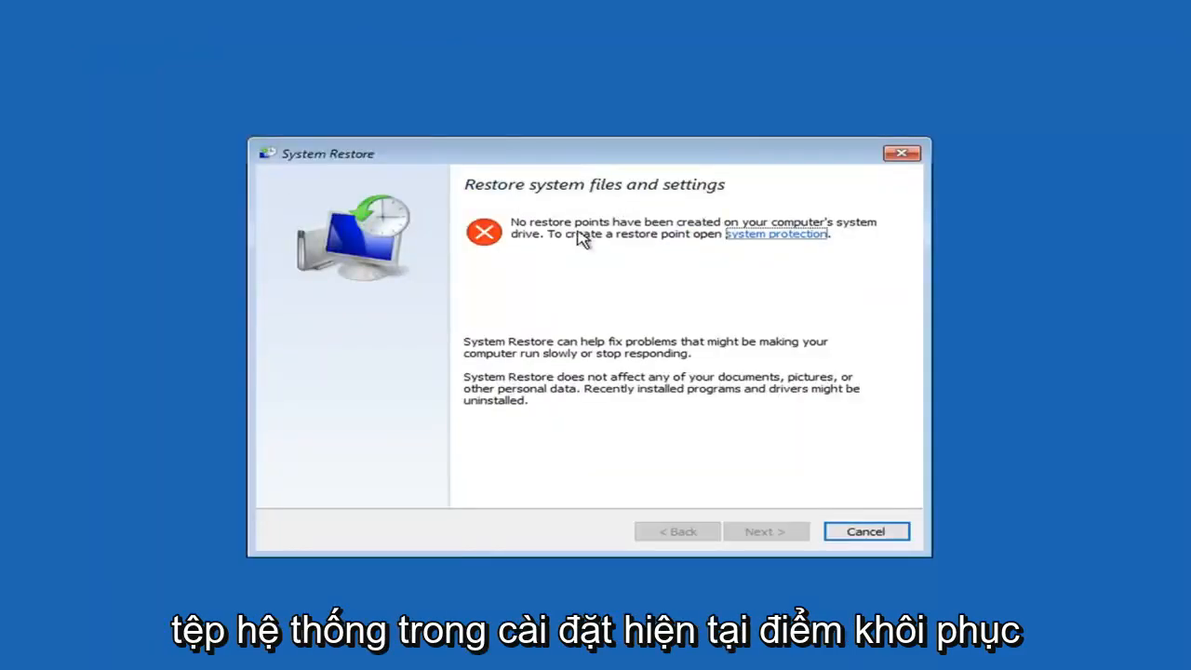
mouse_move(621, 253)
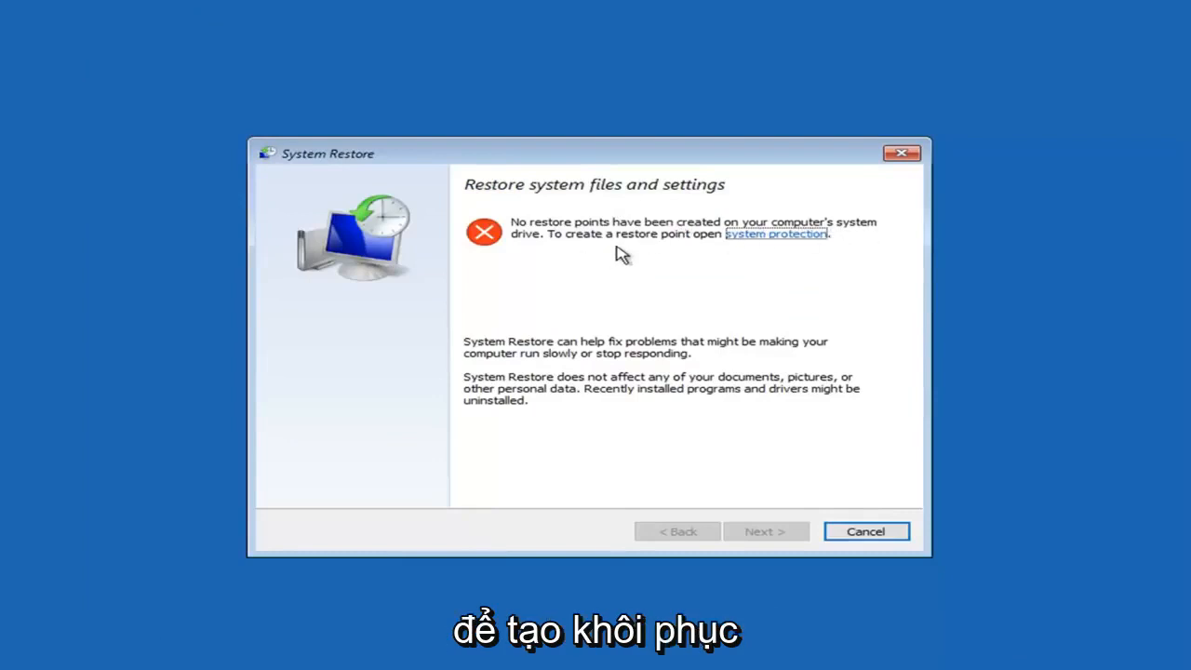
mouse_move(612, 258)
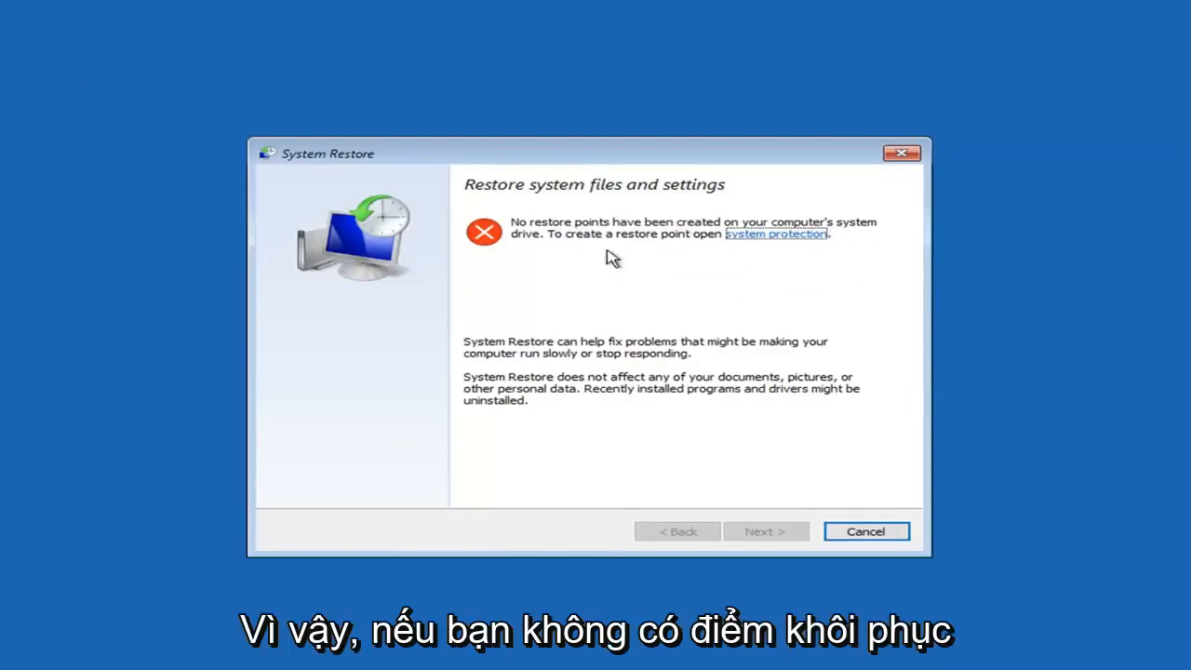
mouse_move(605, 350)
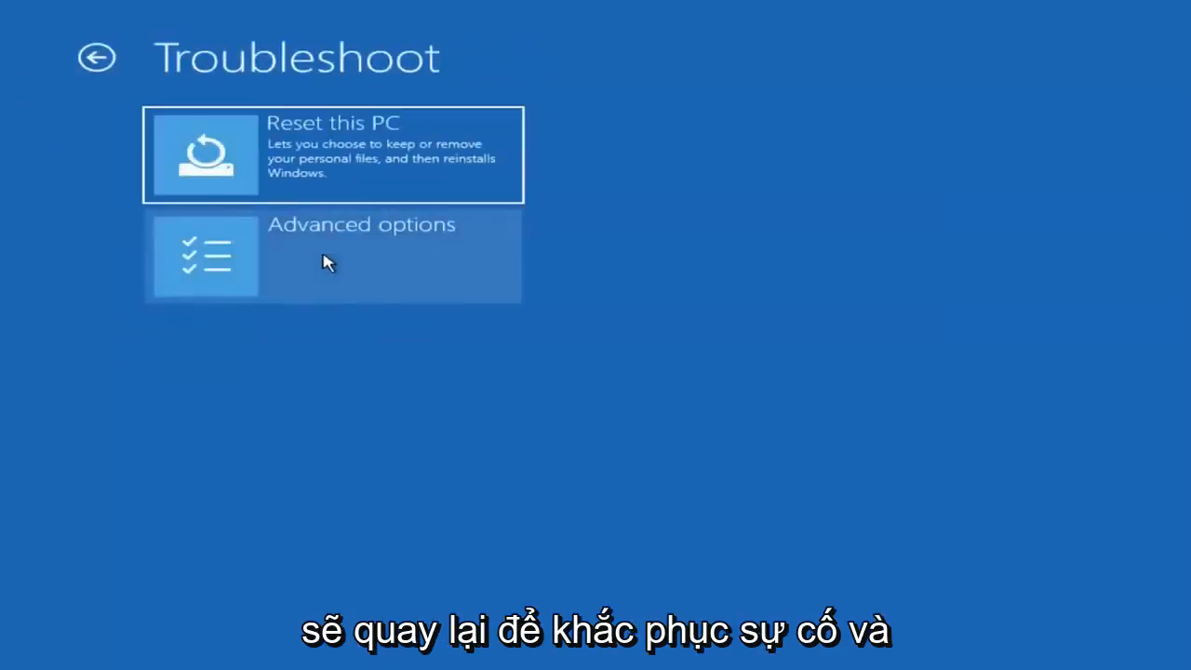
- Start an administrator Command Prompt from the Advanced options menu
click(331, 255)
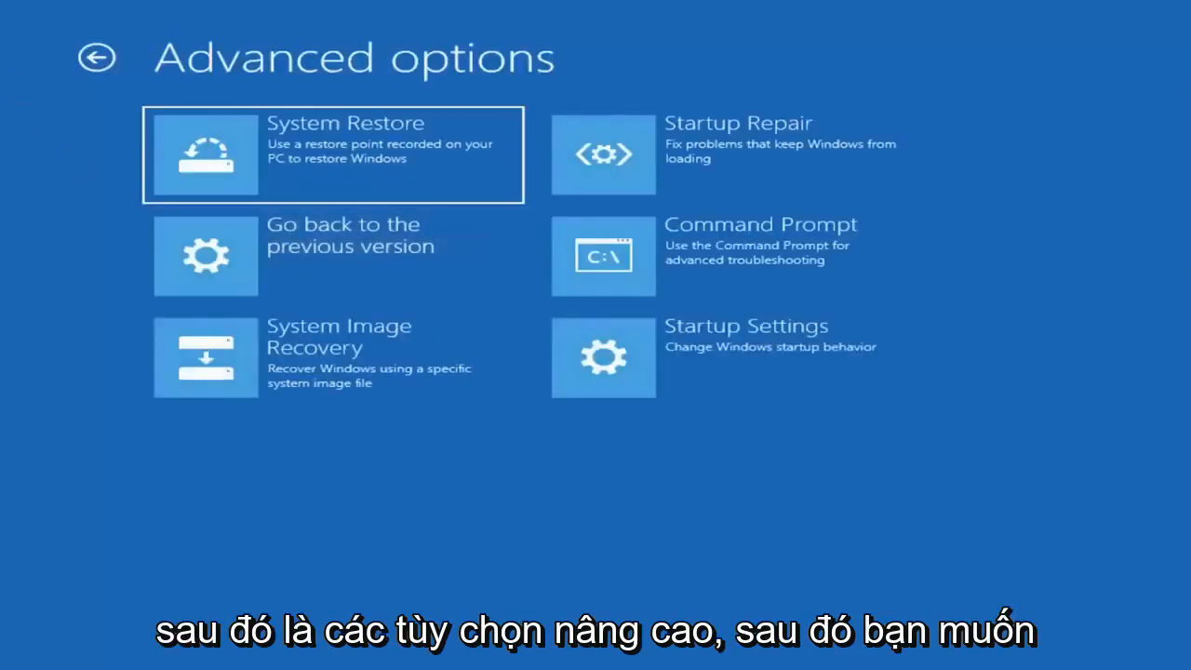
click(602, 257)
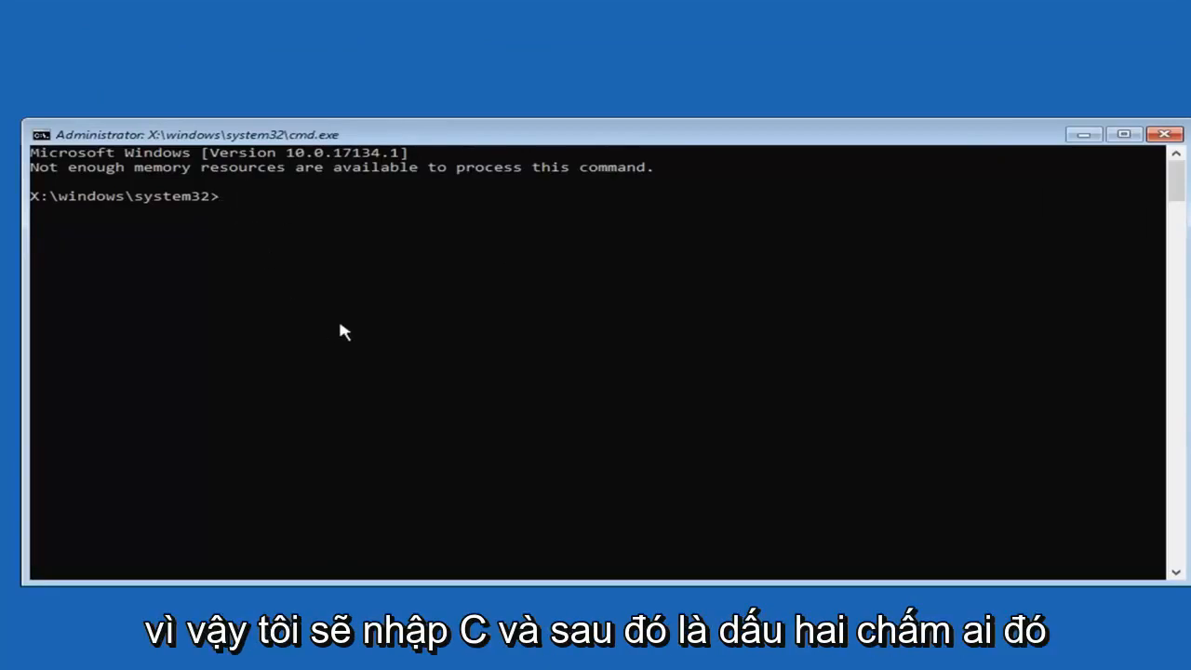
- Switch to drive C: and list it, showing the System Reserved volume with Recovery.txt
text(C:)
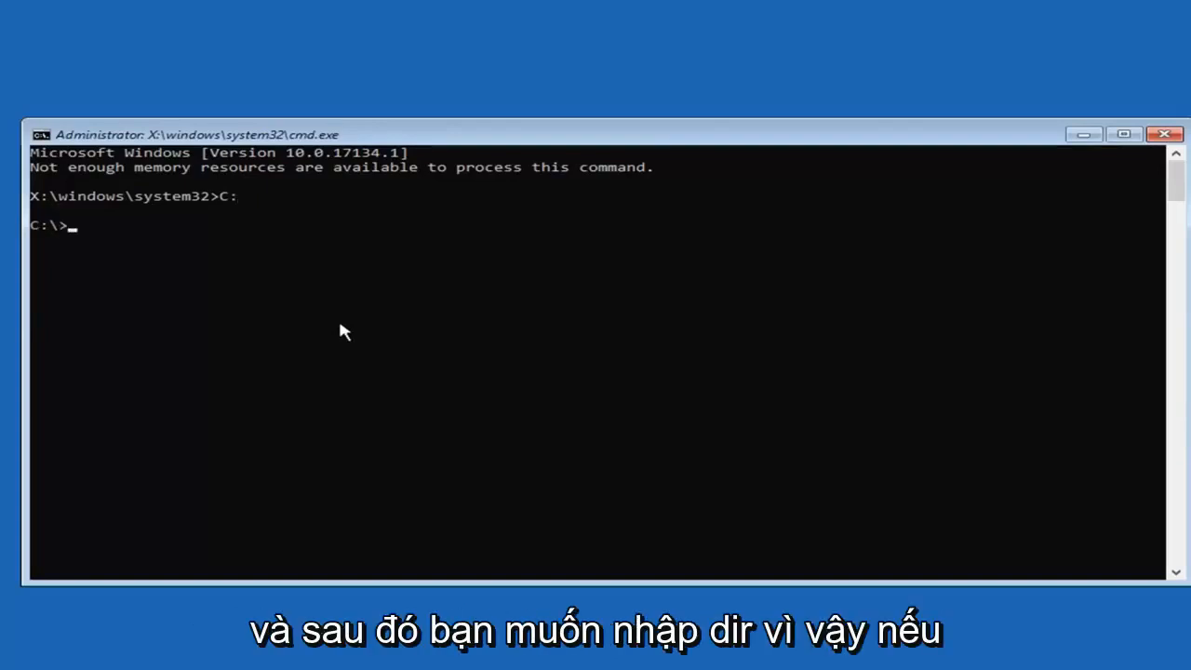
text(dir)
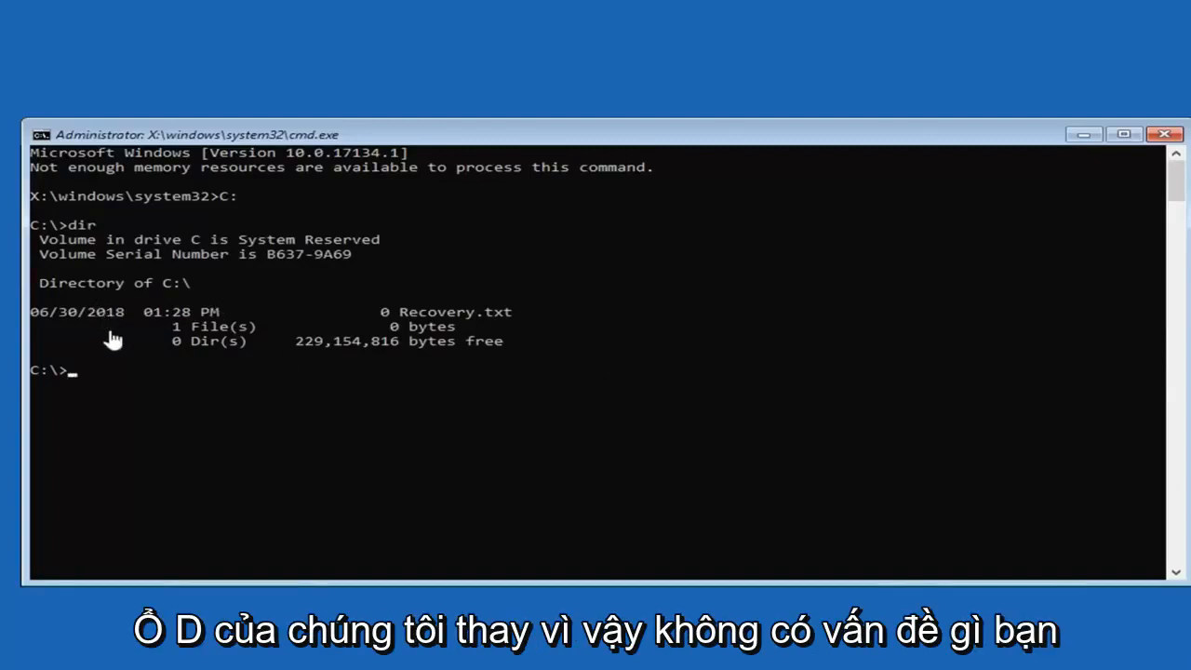
- Switch to drive D: and list its Windows installation folders, then begin an sfc command
text(Z)
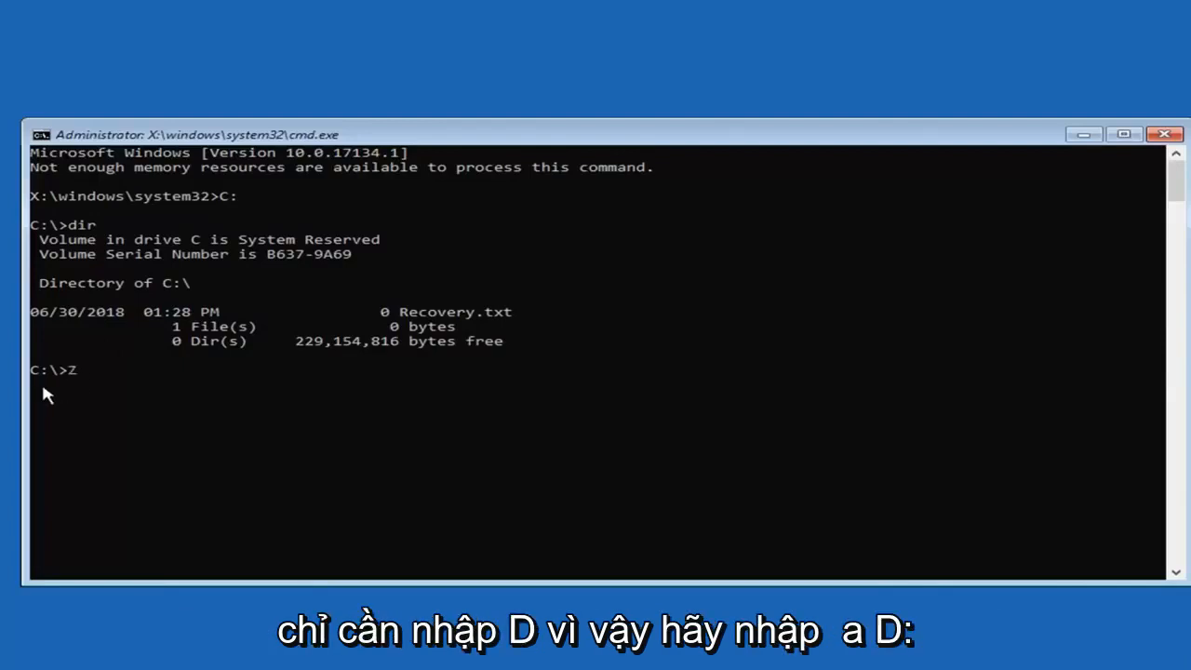
text(D:)
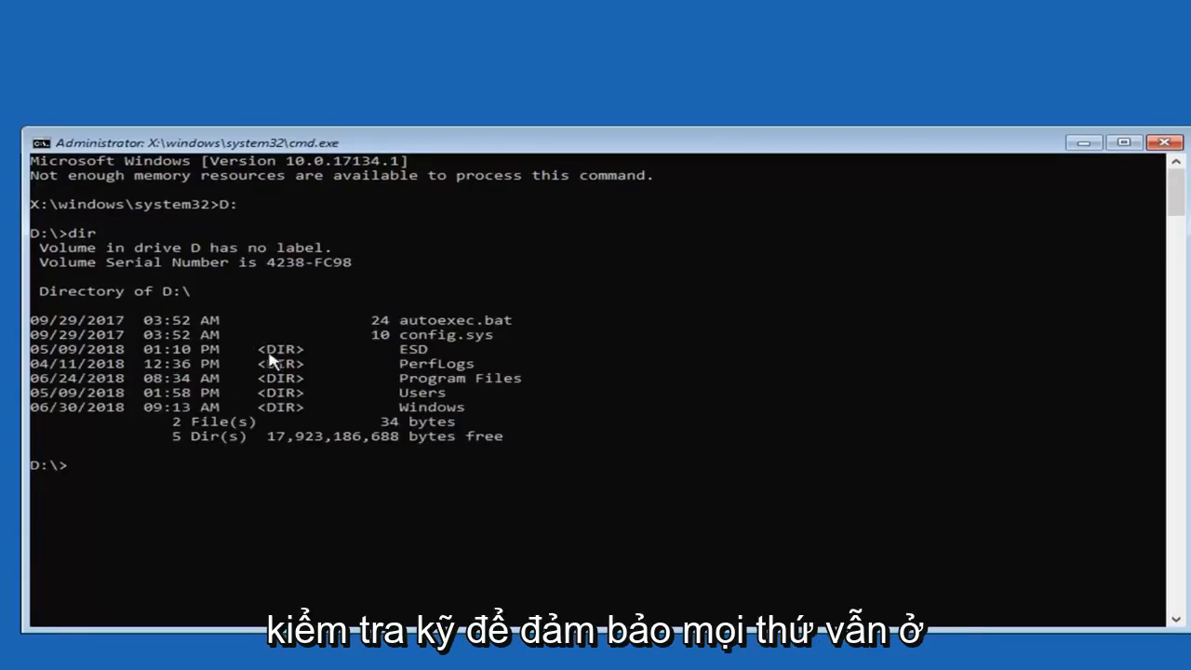
mouse_move(307, 452)
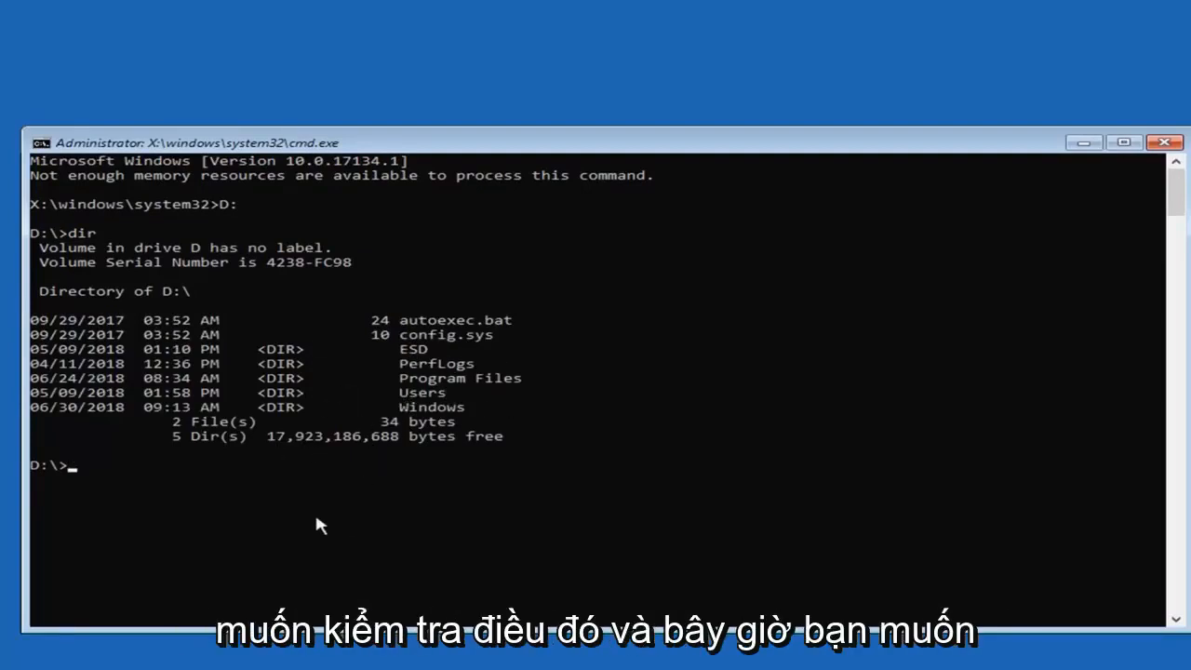
text(sfc)
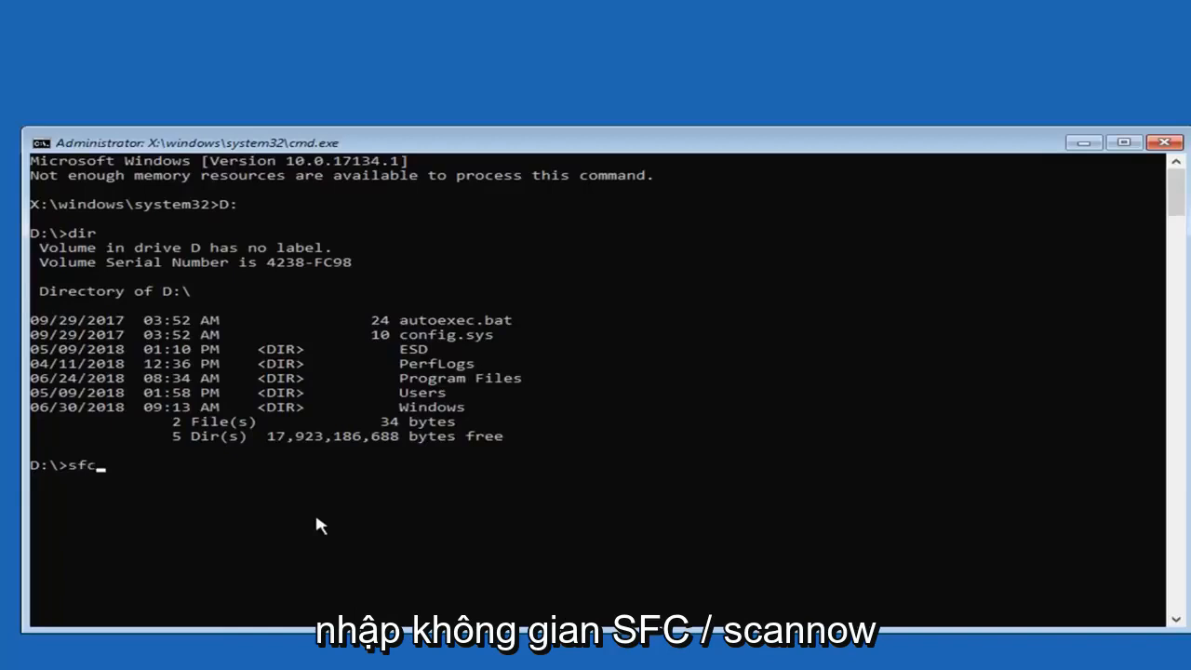
- Run sfc /scannow from the D:\ prompt to verify system files
text(/s)
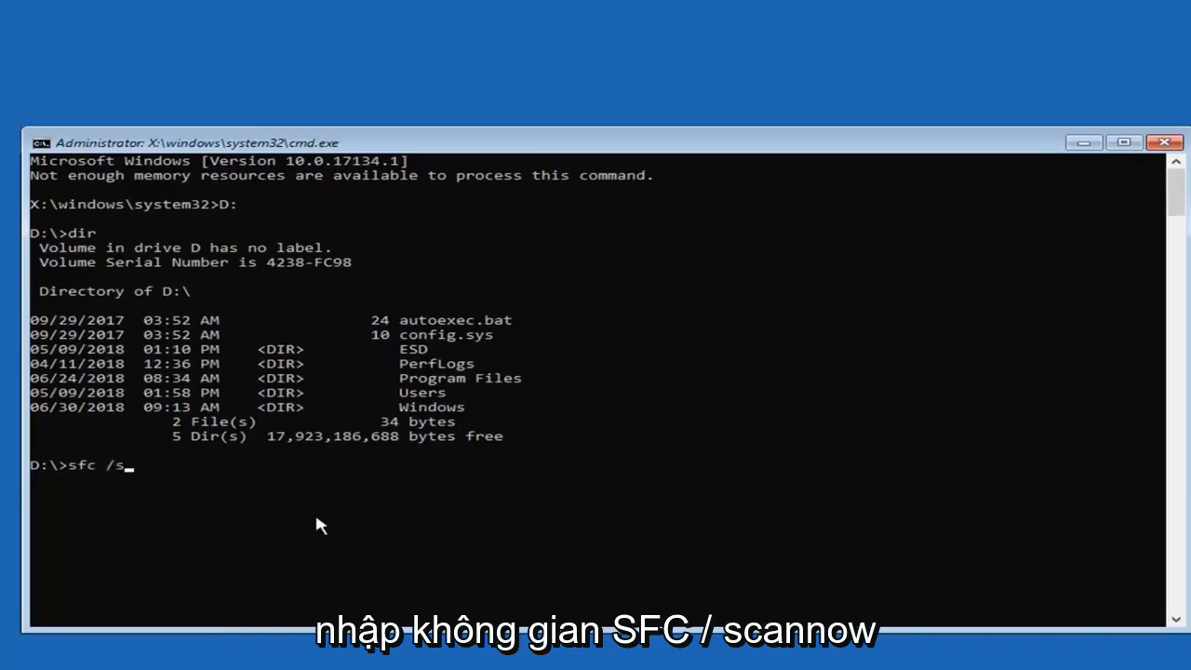
text(cannow)
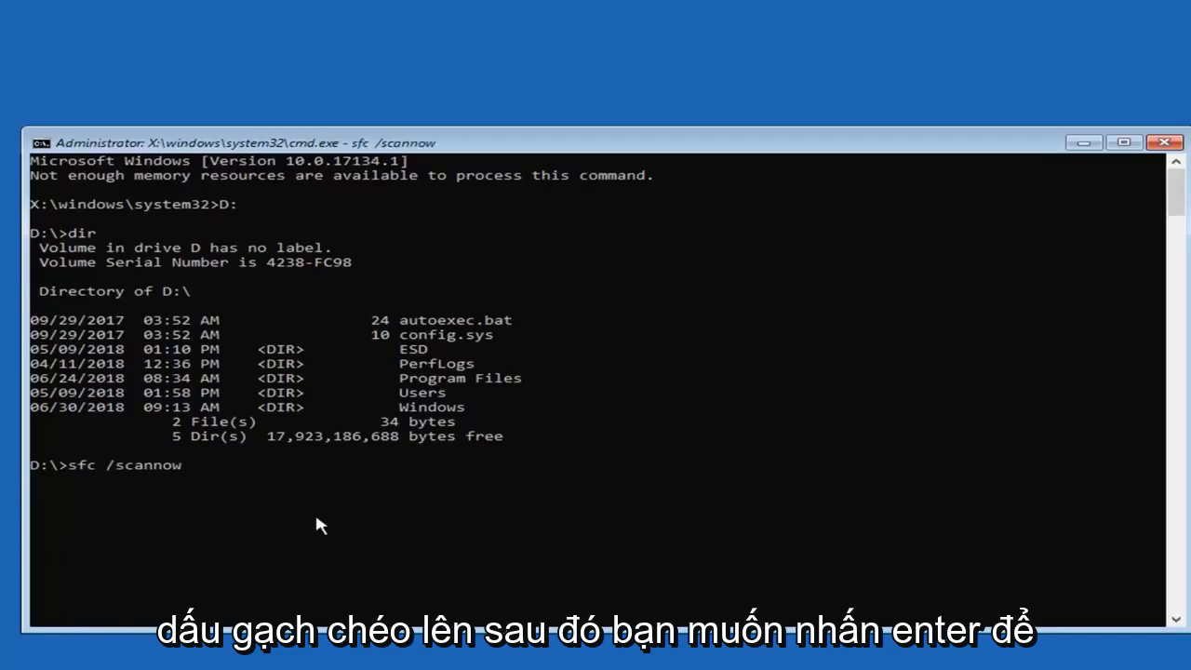
key(enter)
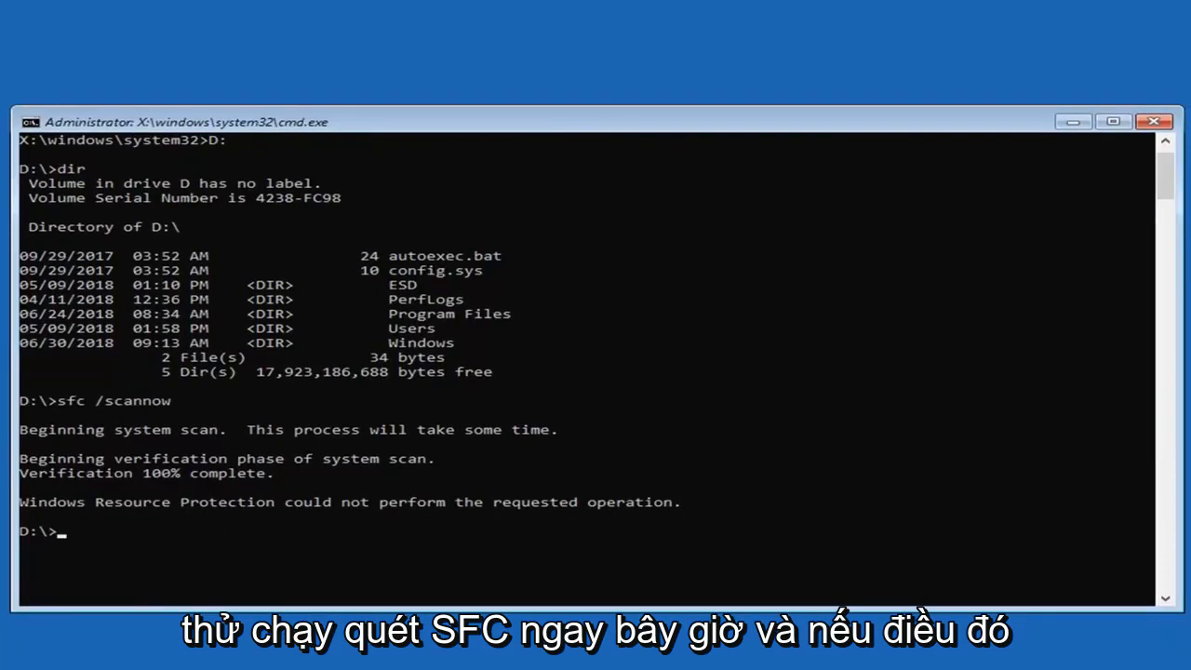
mouse_move(425, 410)
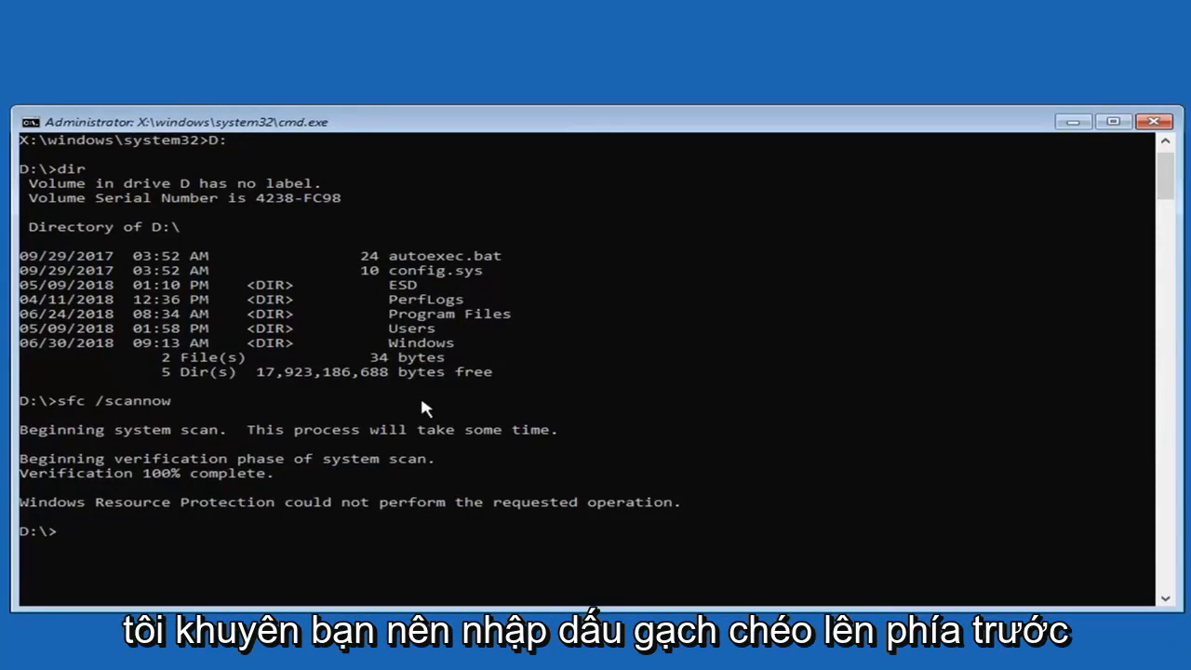
- Run dism /online/cleanup-image /restorehealth at the D:\ prompt, which returns Error 87
text(dism)
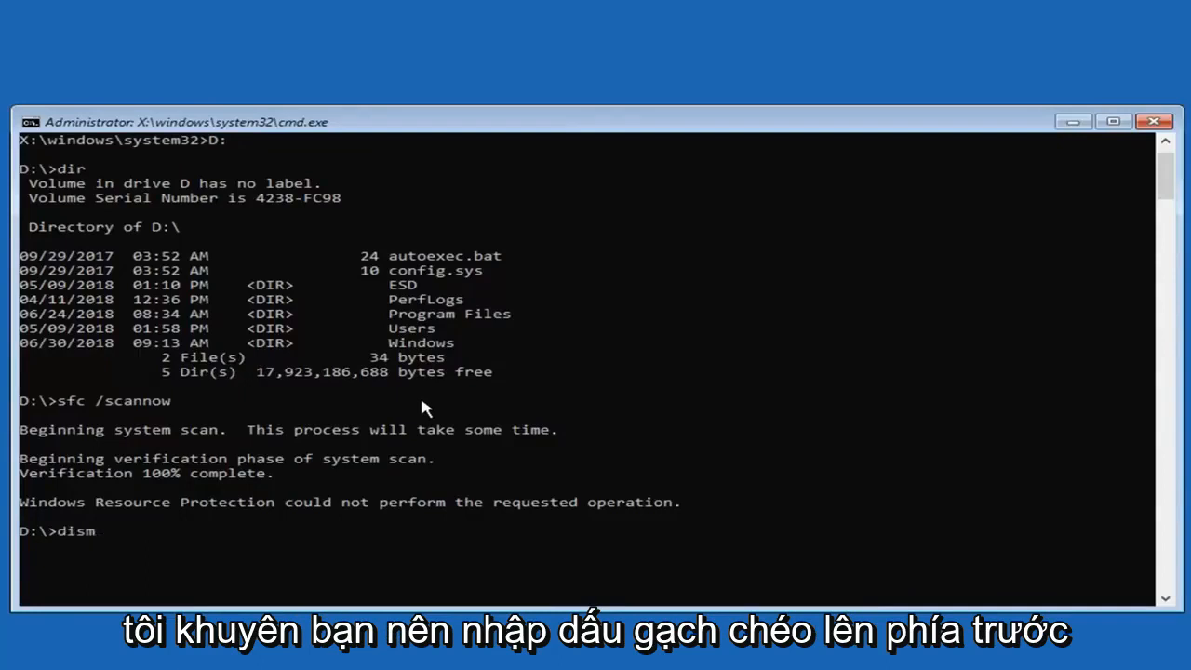
text(/online)
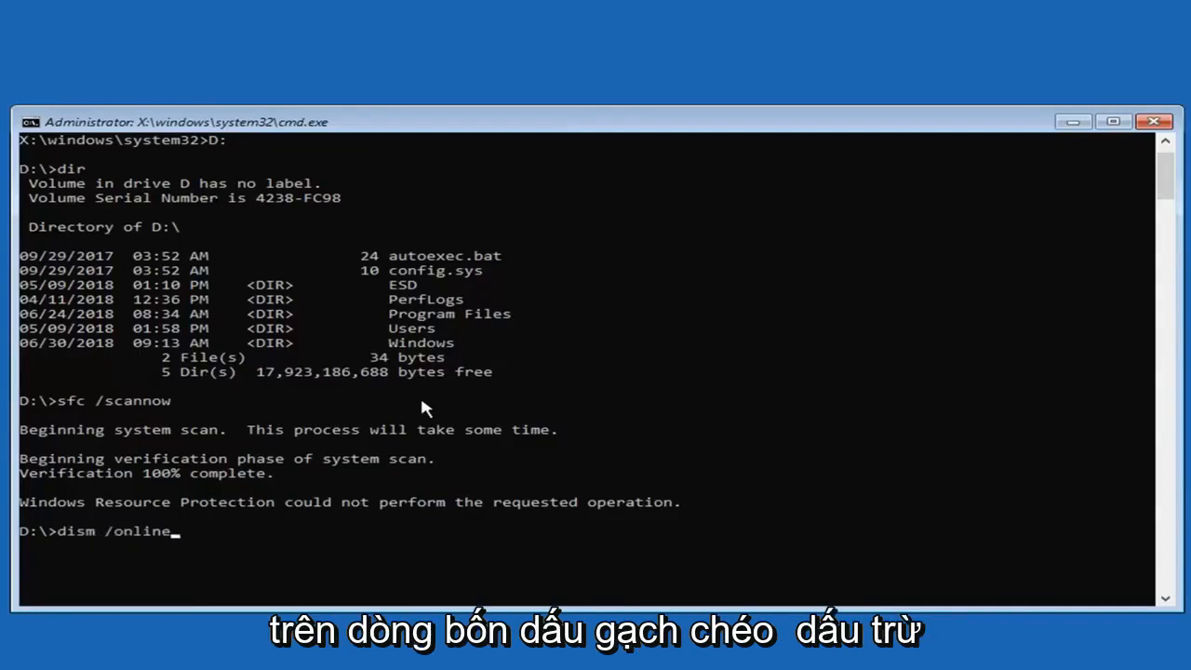
text(/)
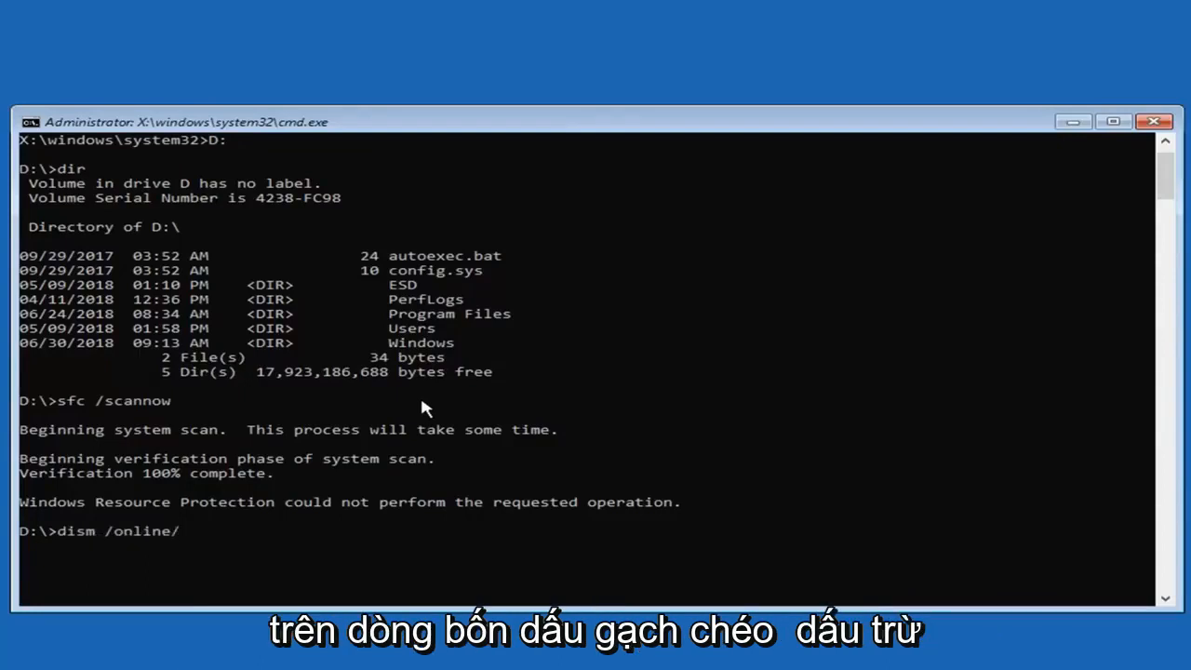
text(cleanup)
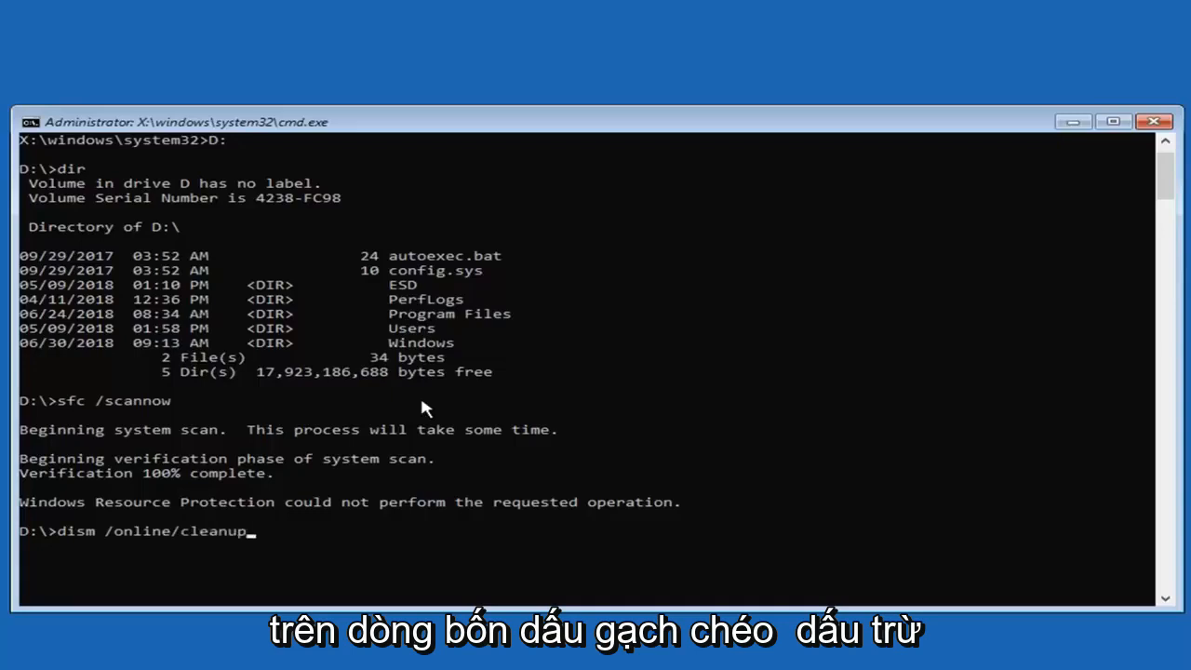
text(-image)
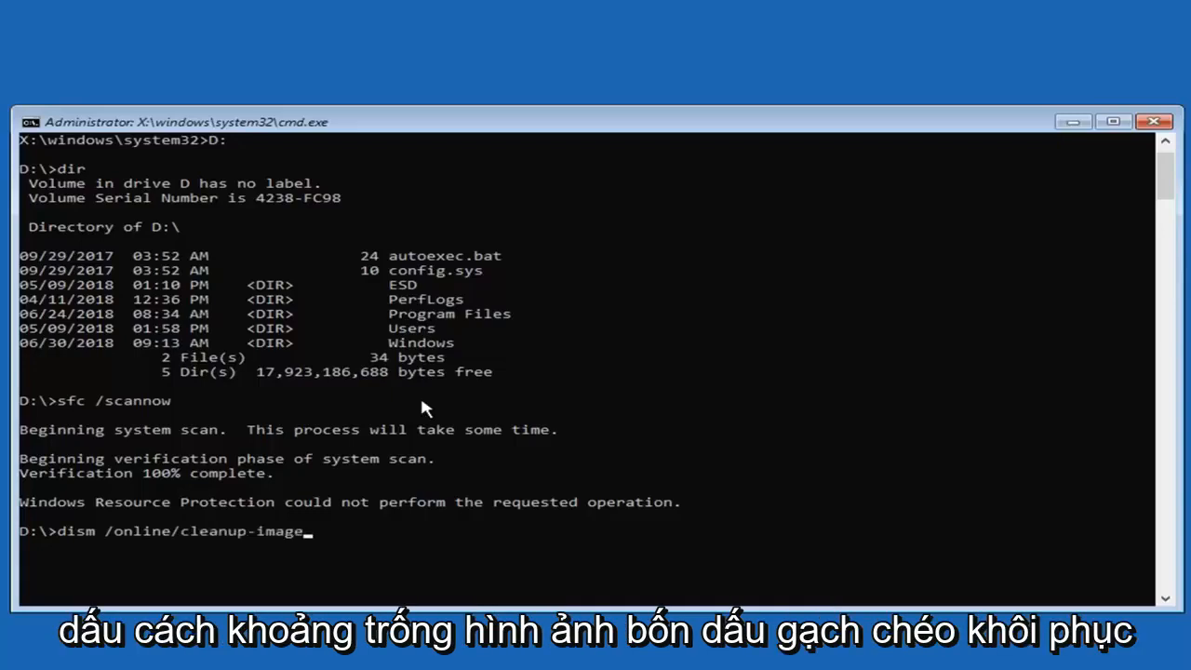
text(/)
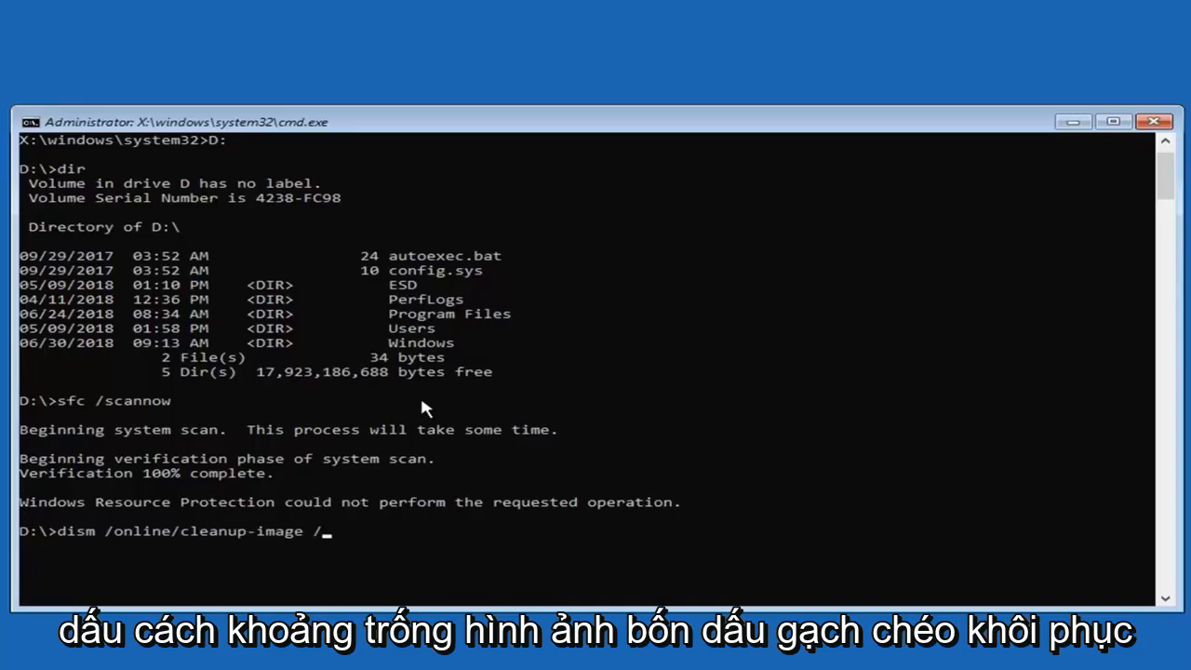
text(restorehealth)
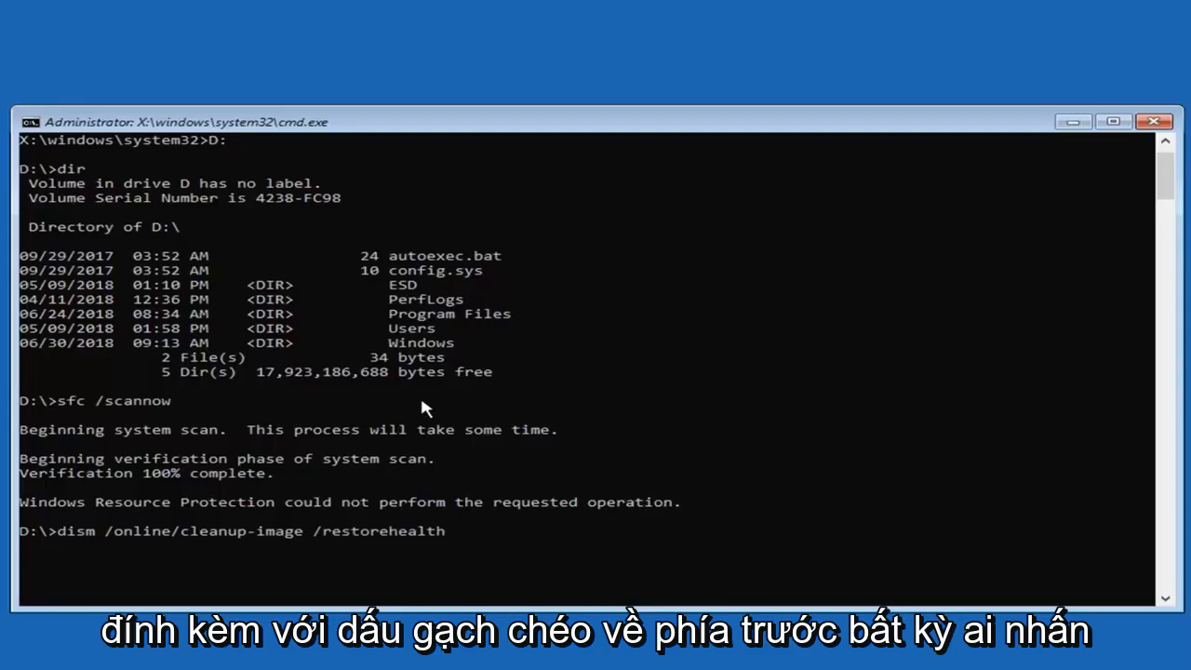
key(enter)
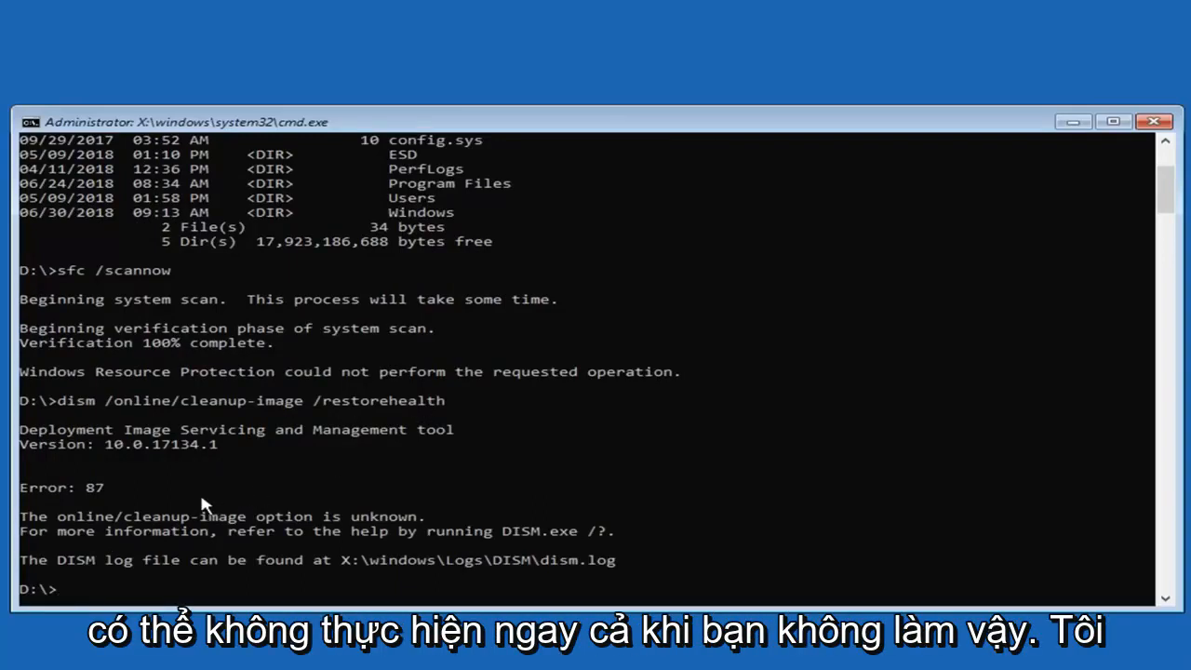
mouse_move(158, 510)
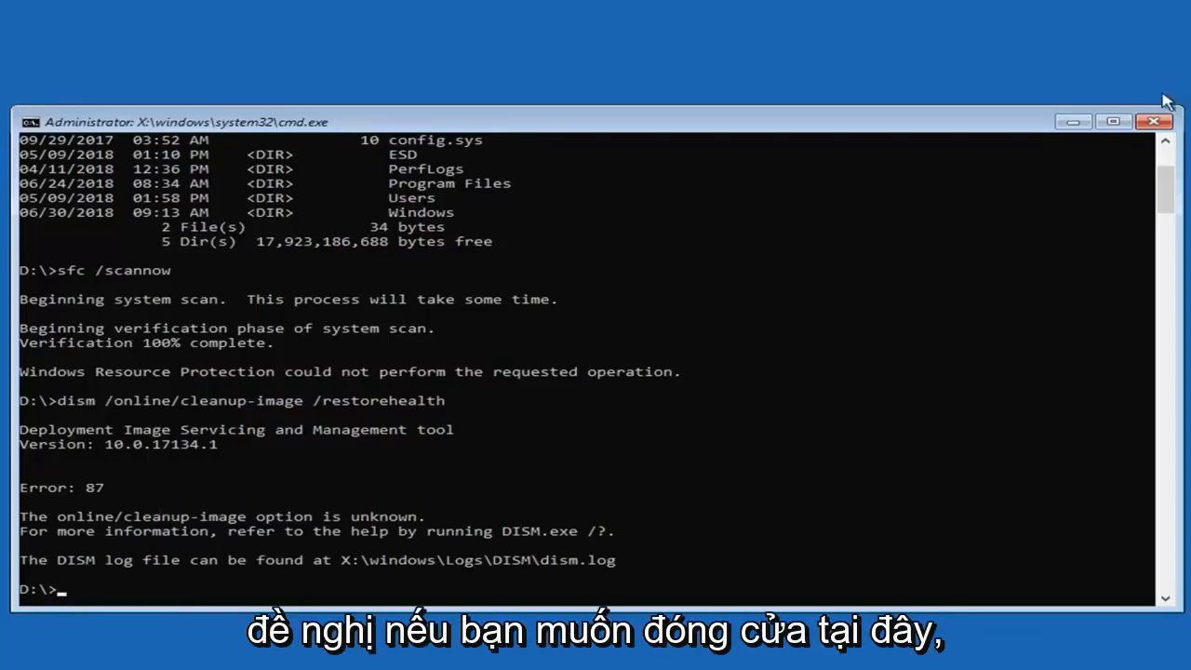
- Close Command Prompt and choose 'Go back to the previous version' in Advanced options
click(1156, 121)
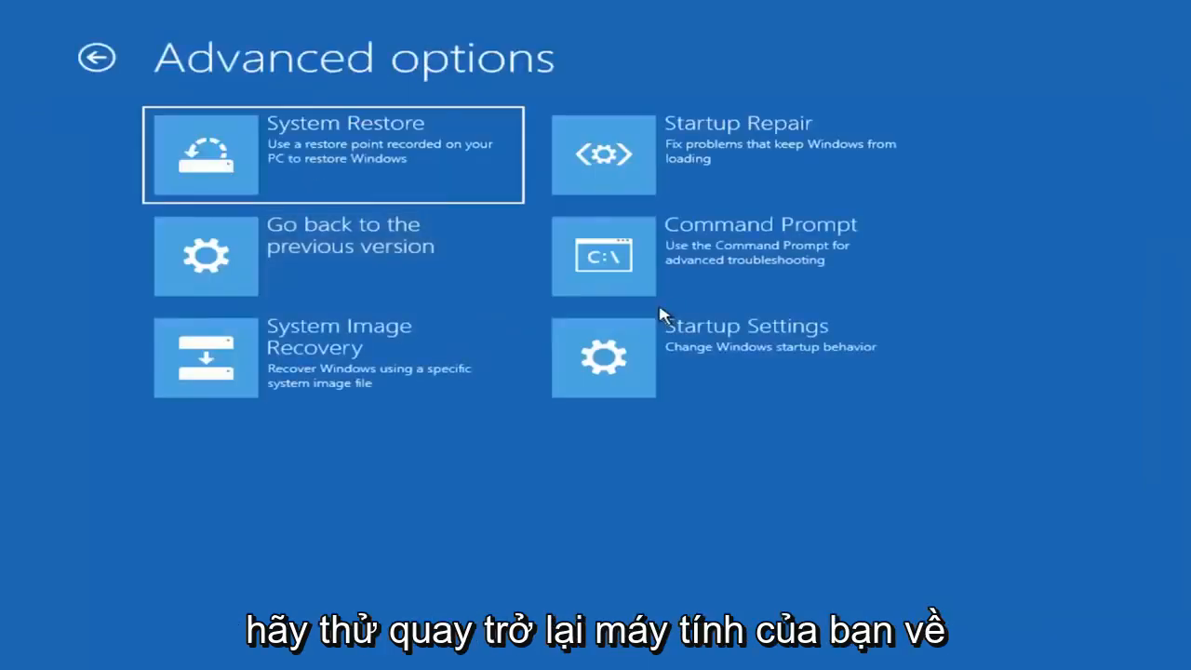
mouse_move(381, 275)
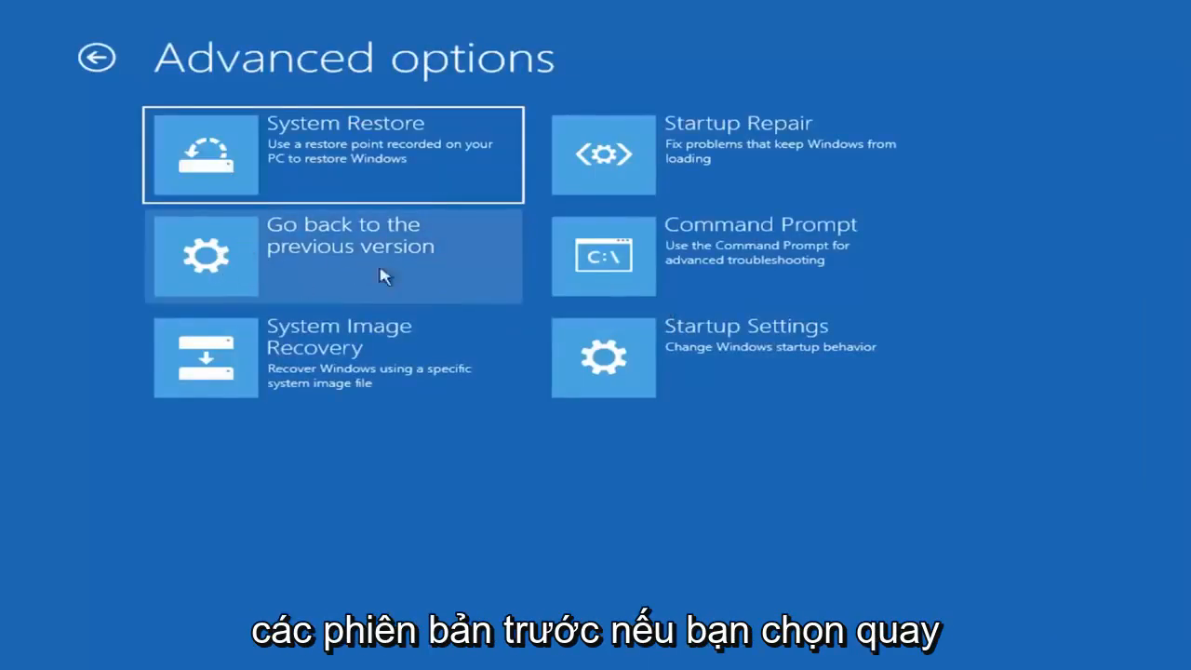
click(333, 256)
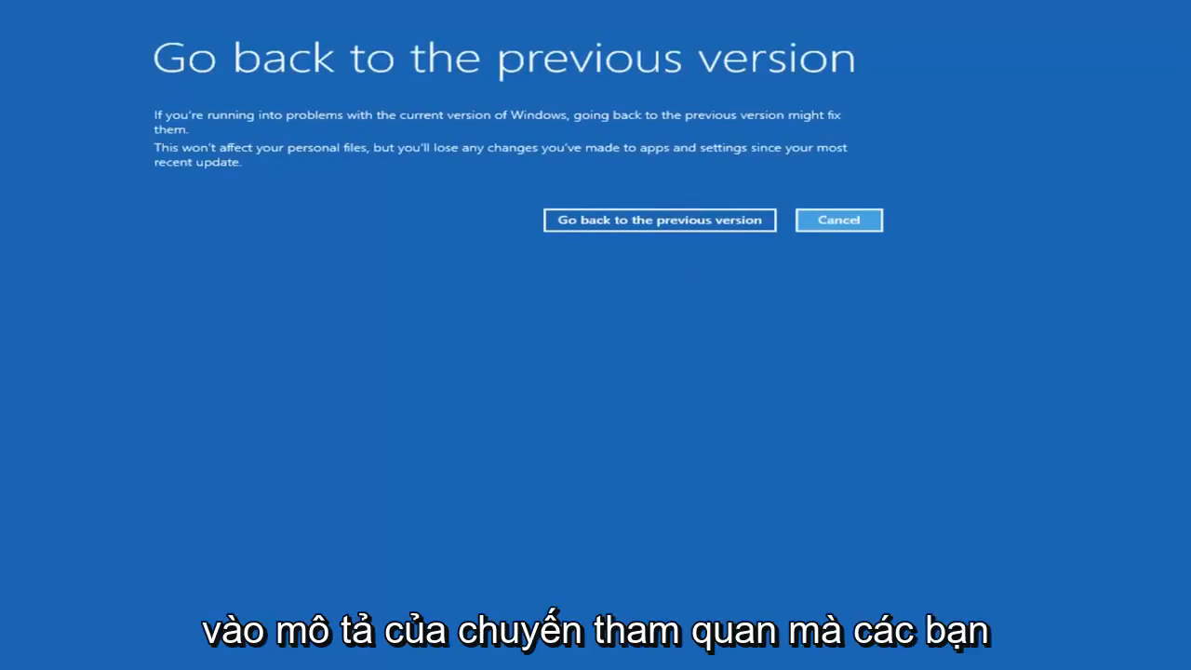
mouse_move(819, 469)
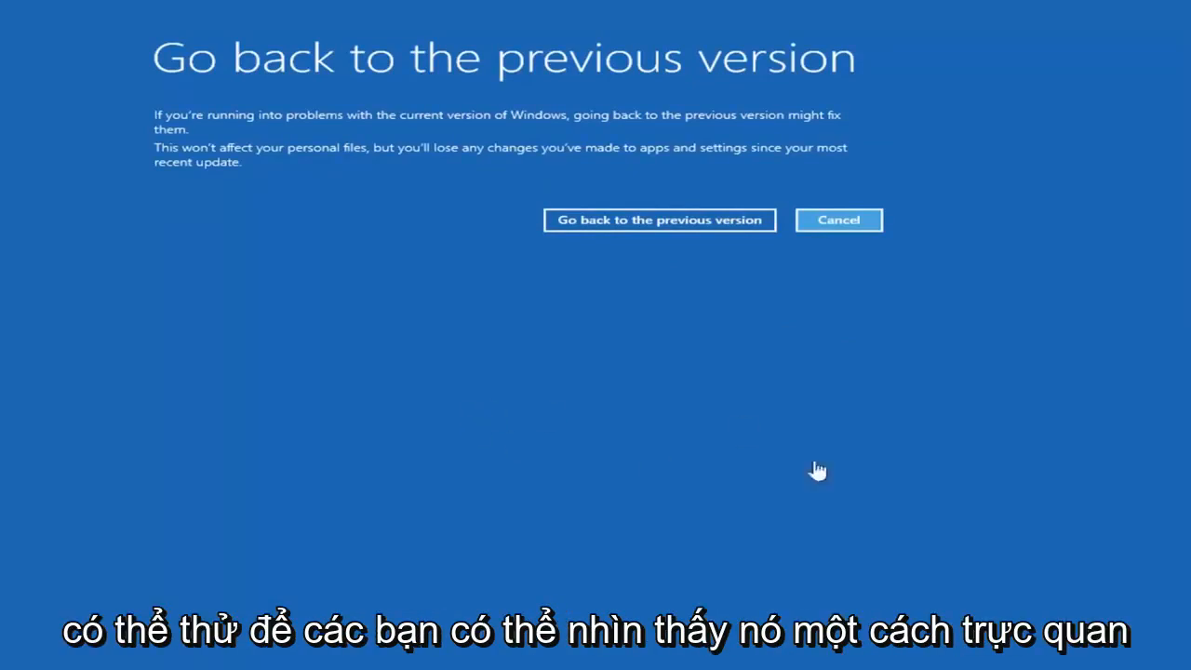
mouse_move(458, 298)
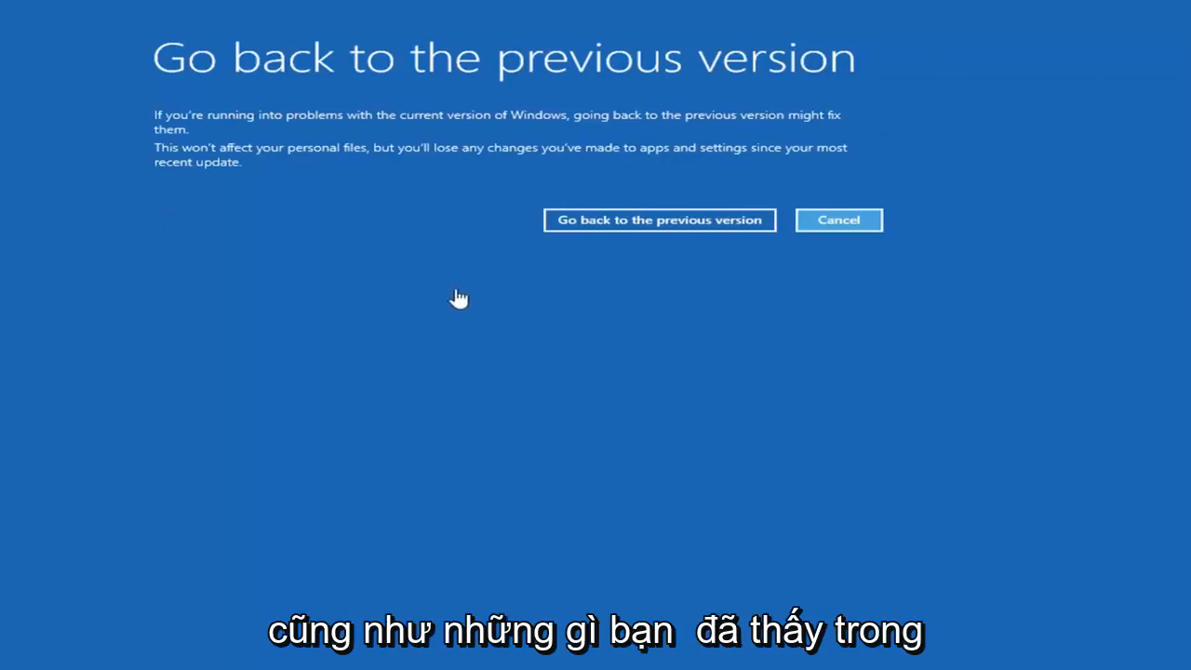